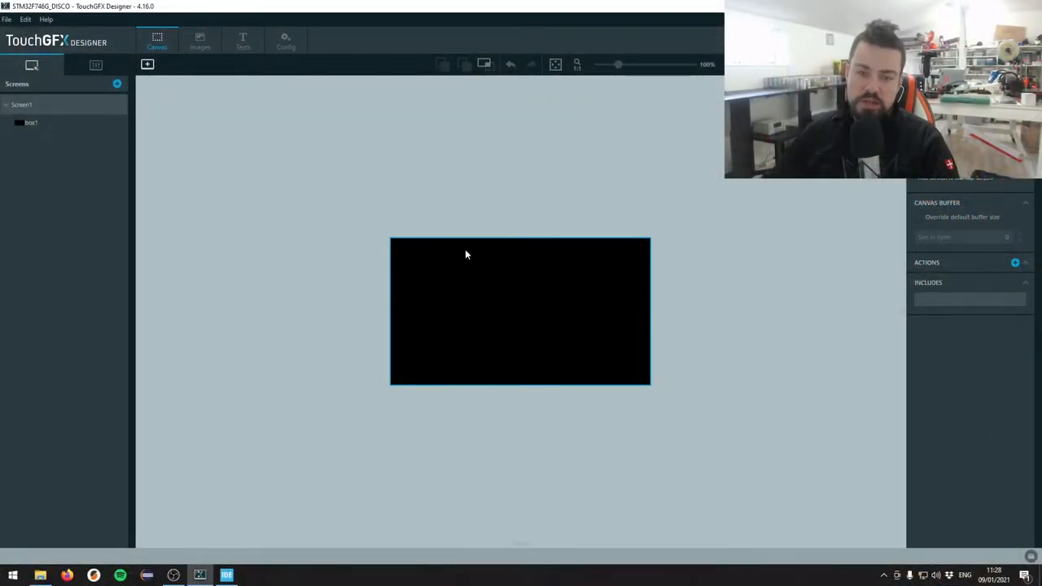
Step: Add a Box Progress widget to Screen1 and set its initial value to 0
left_click(147, 64)
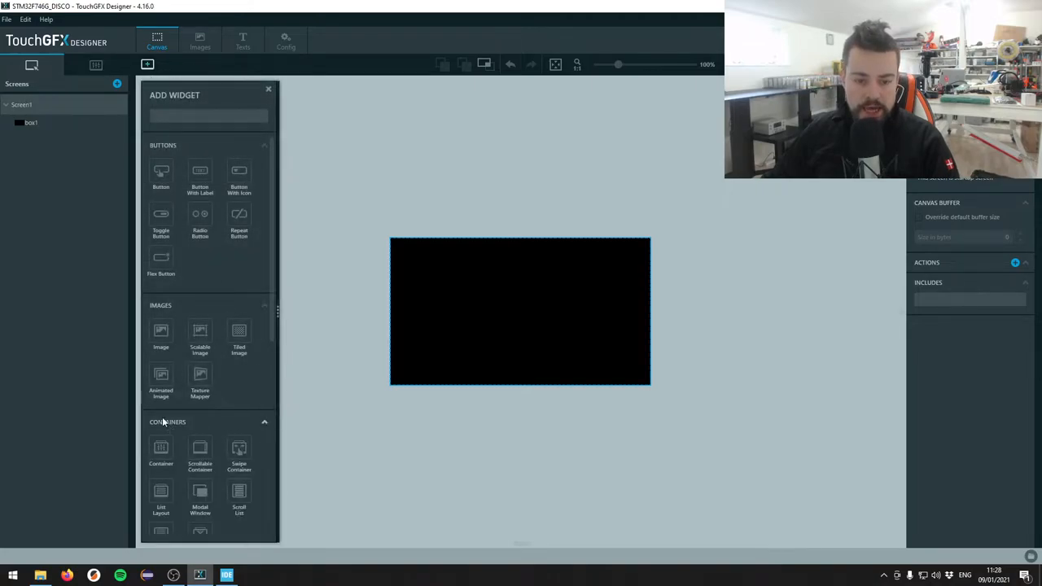
scroll("down", 3)
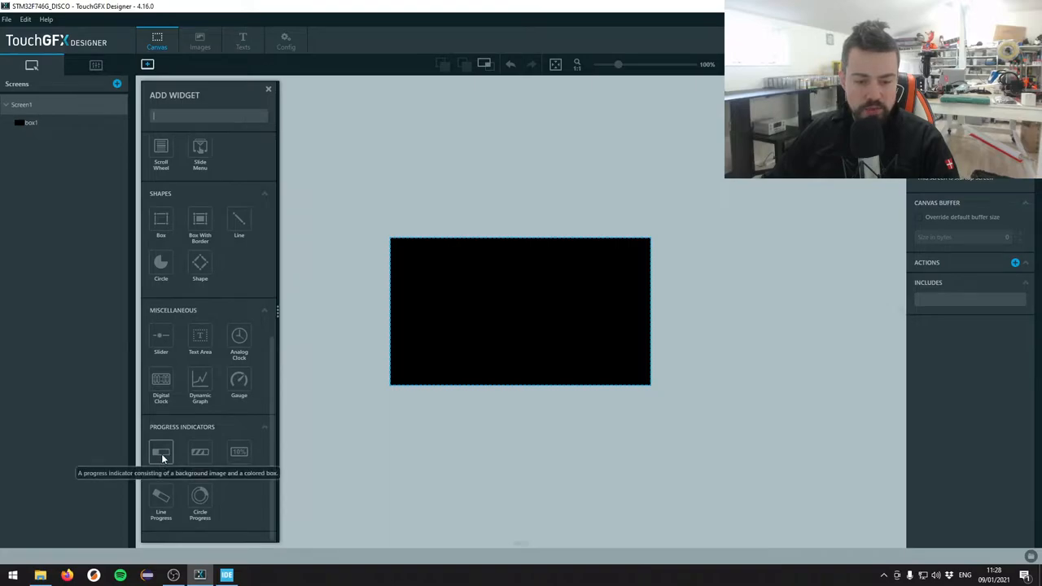
left_click(160, 451)
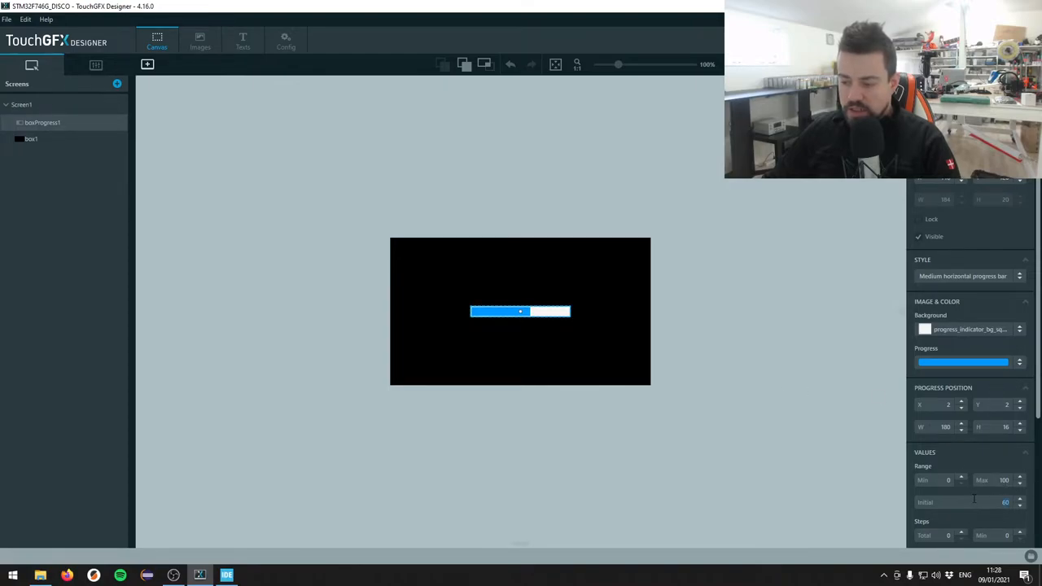
type("0")
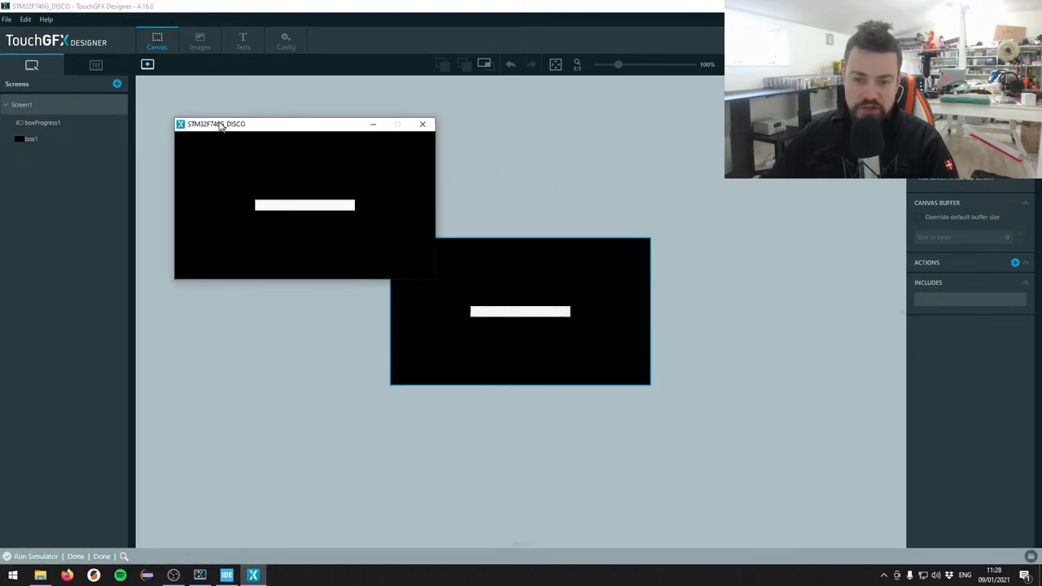
Step: Move the simulator window showing the empty progress bar, then close it
left_click_drag(216, 124, 202, 107)
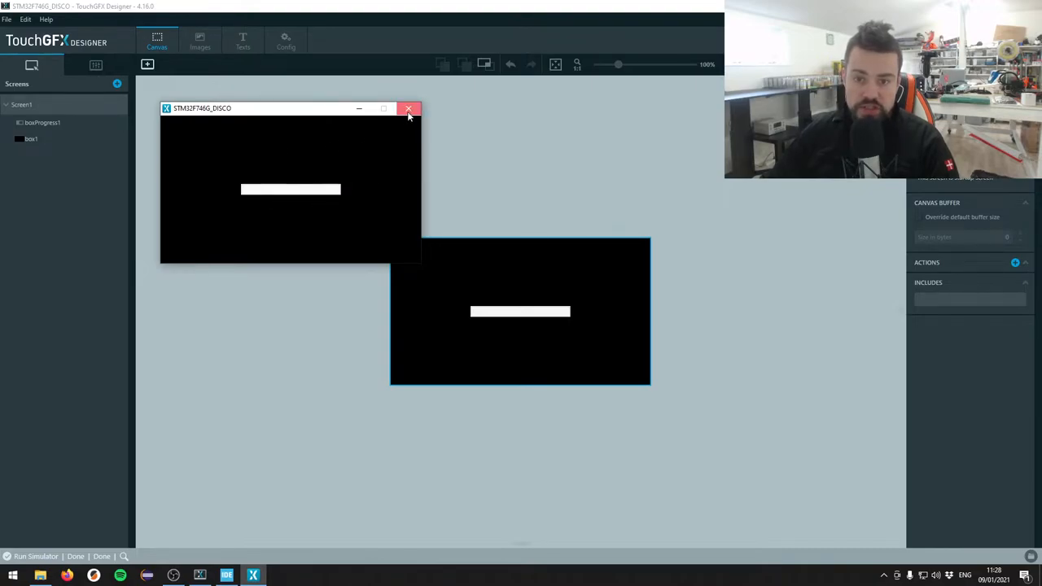
left_click(408, 109)
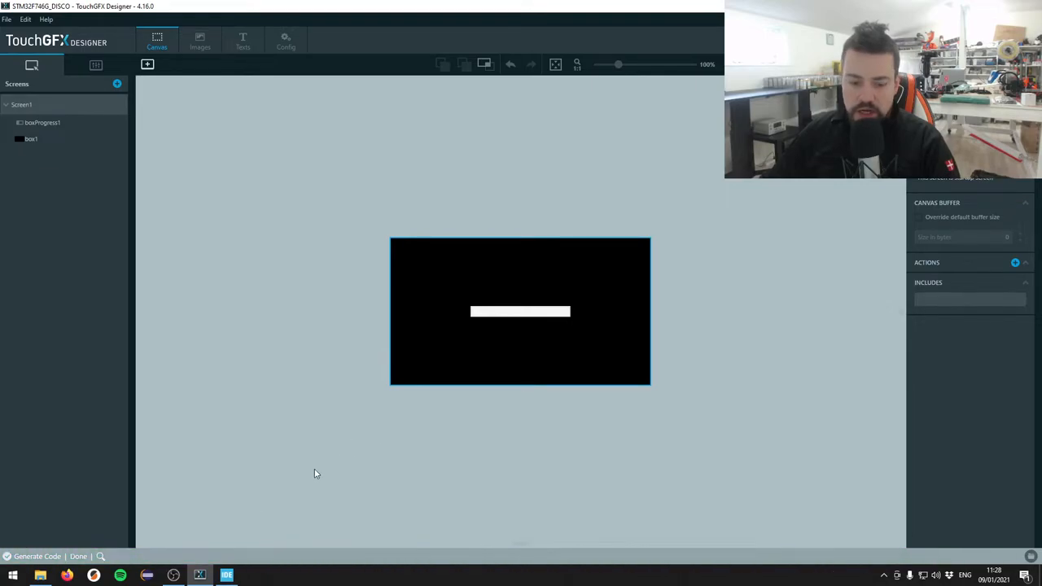
Step: In STM32CubeIDE, open Screen1View.cpp from tickHandlerDemo's Application/User/gui folder
left_click(226, 576)
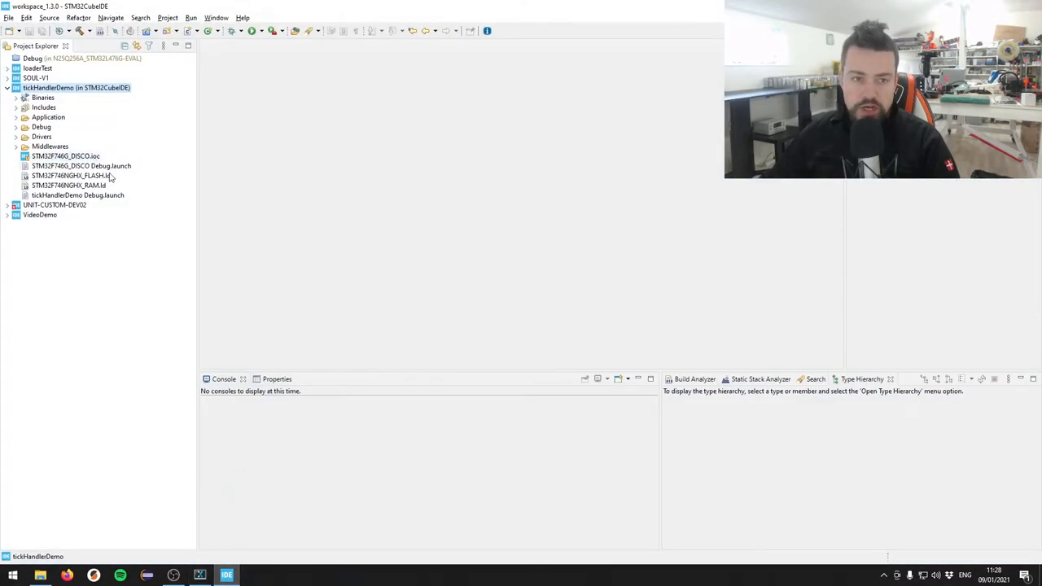
mouse_move(68, 124)
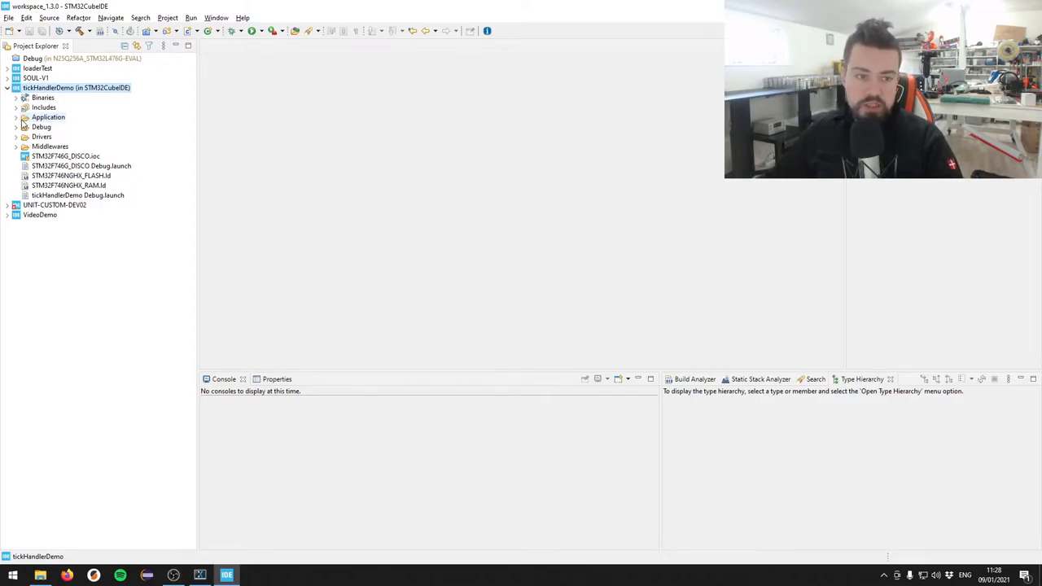
left_click(16, 117)
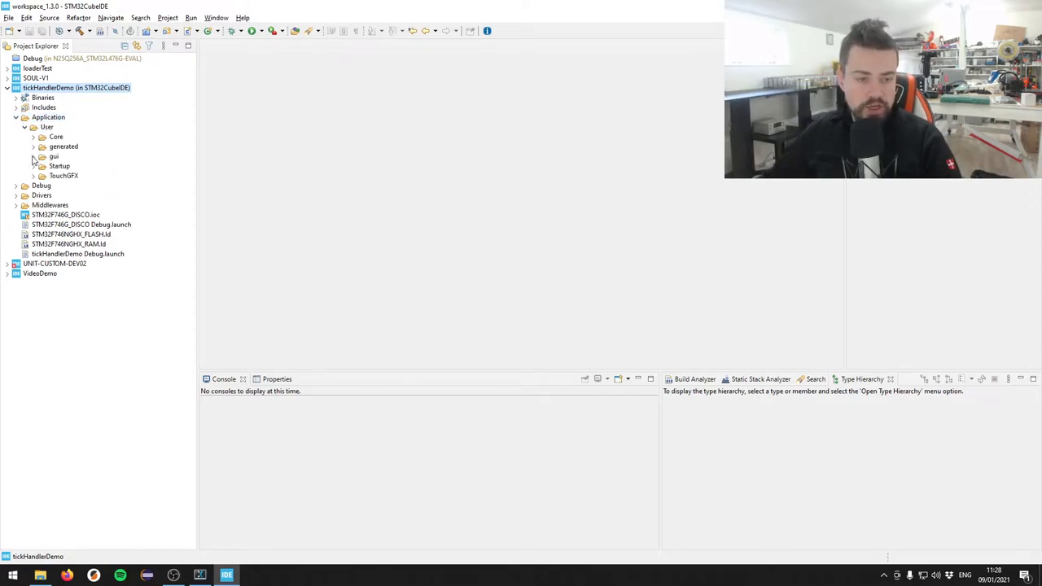
left_click(42, 156)
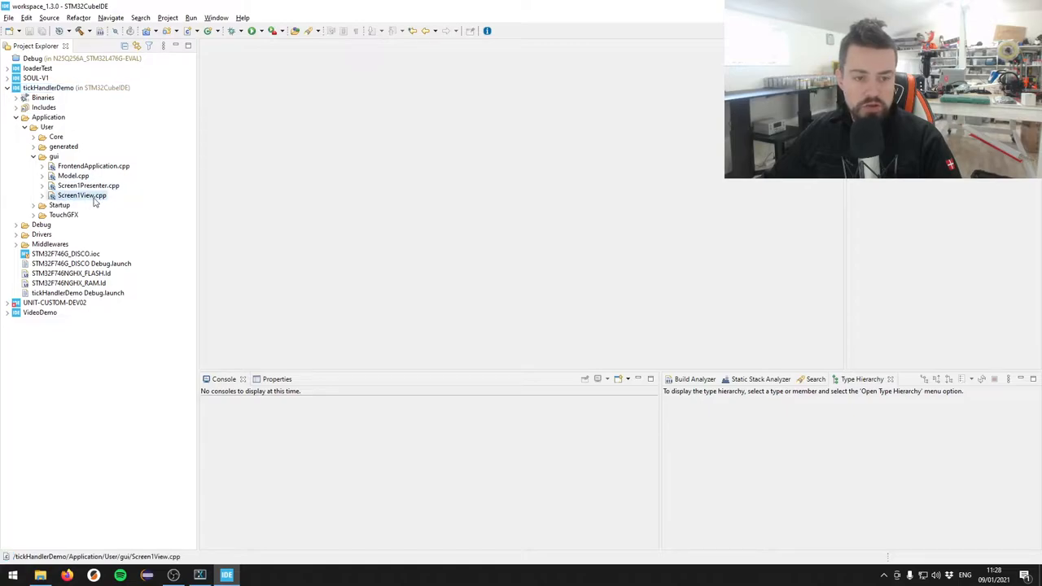
double_click(81, 194)
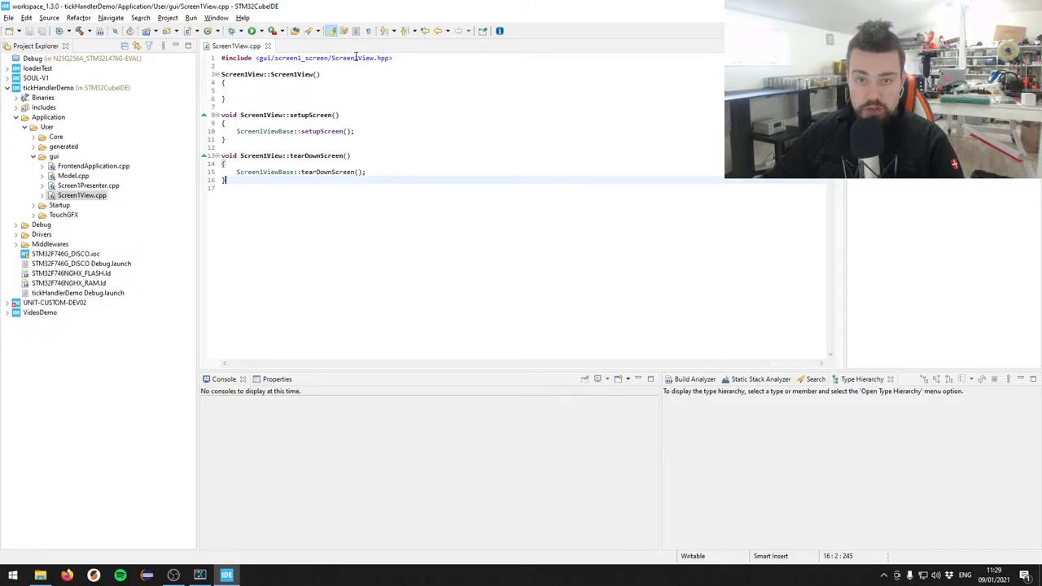
Step: Declare 'virtual void handleTickEvent();' in Screen1View.hpp's public section
left_click(312, 46)
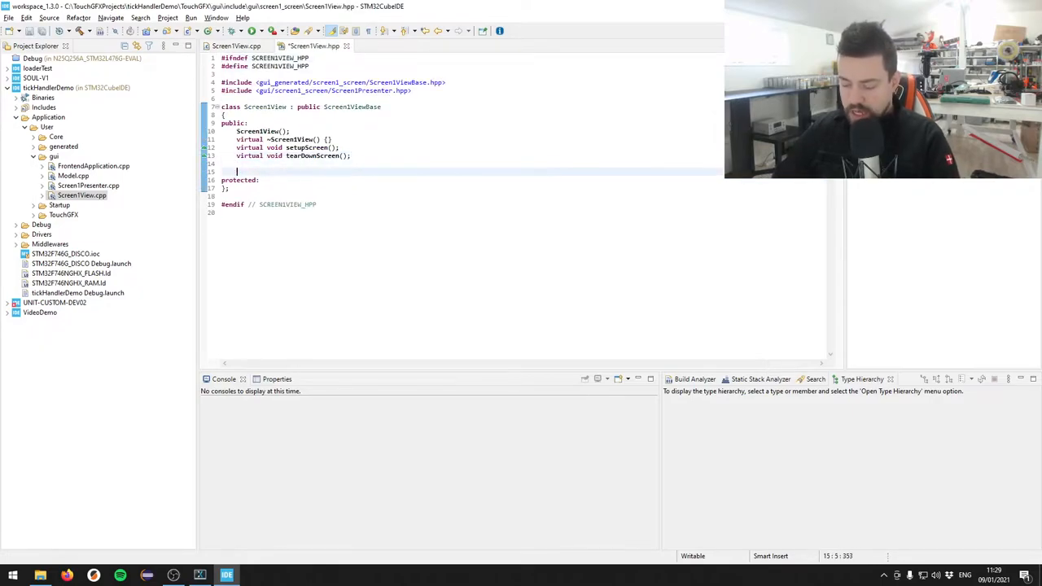
type("virt")
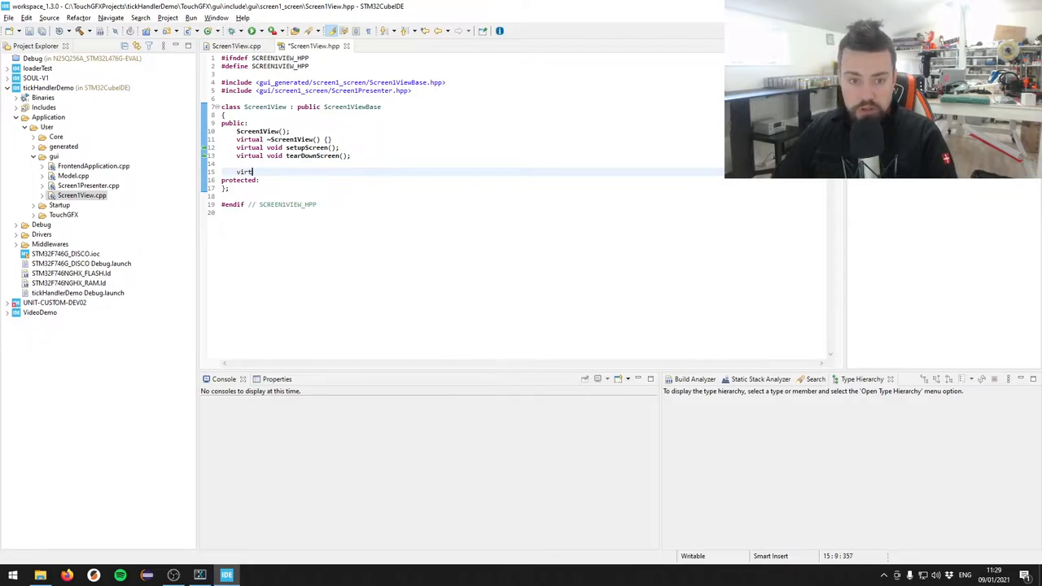
type("ual")
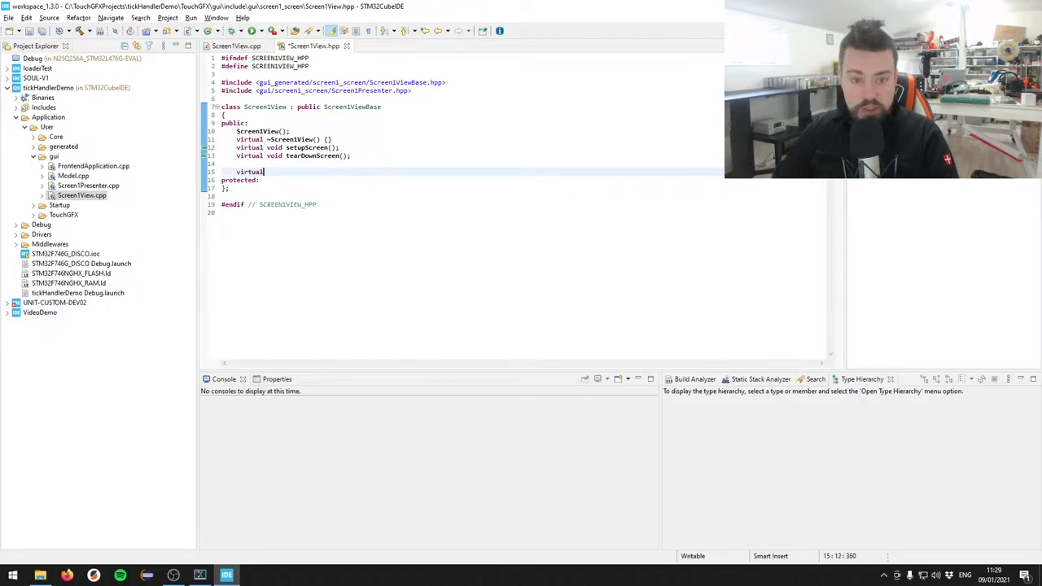
type("void handle")
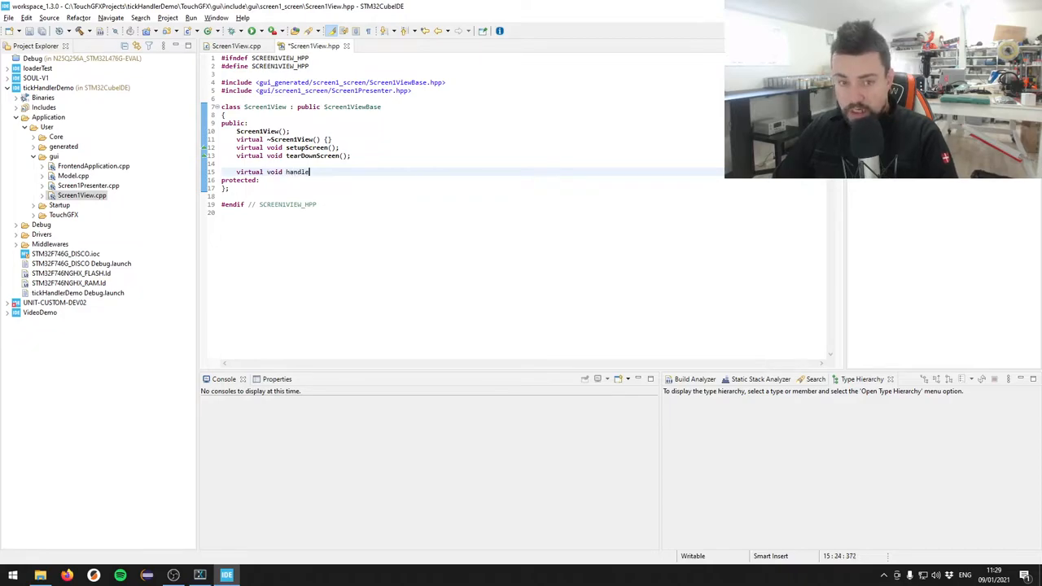
type("Tick")
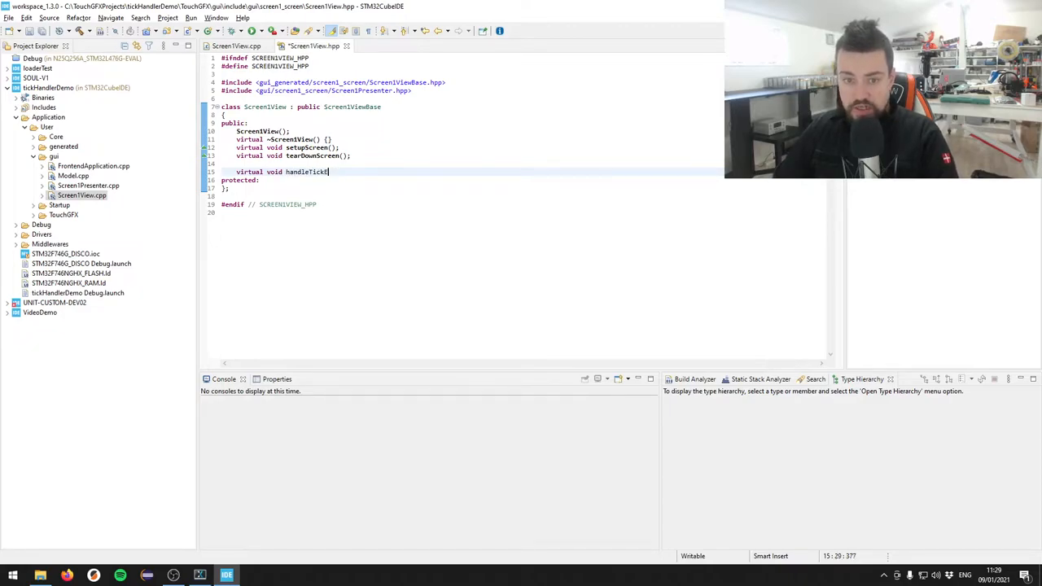
type("Event")
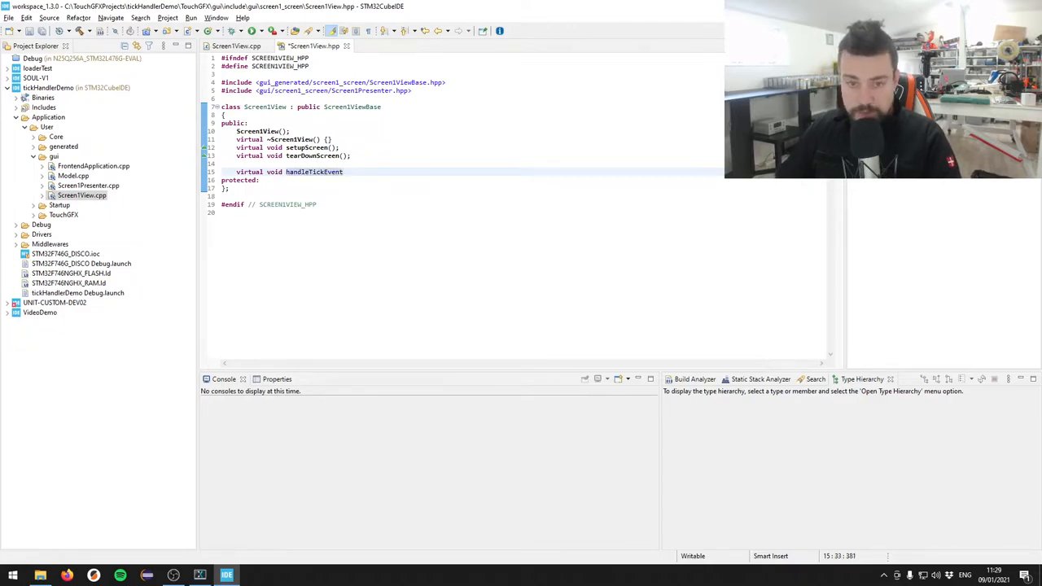
type("();")
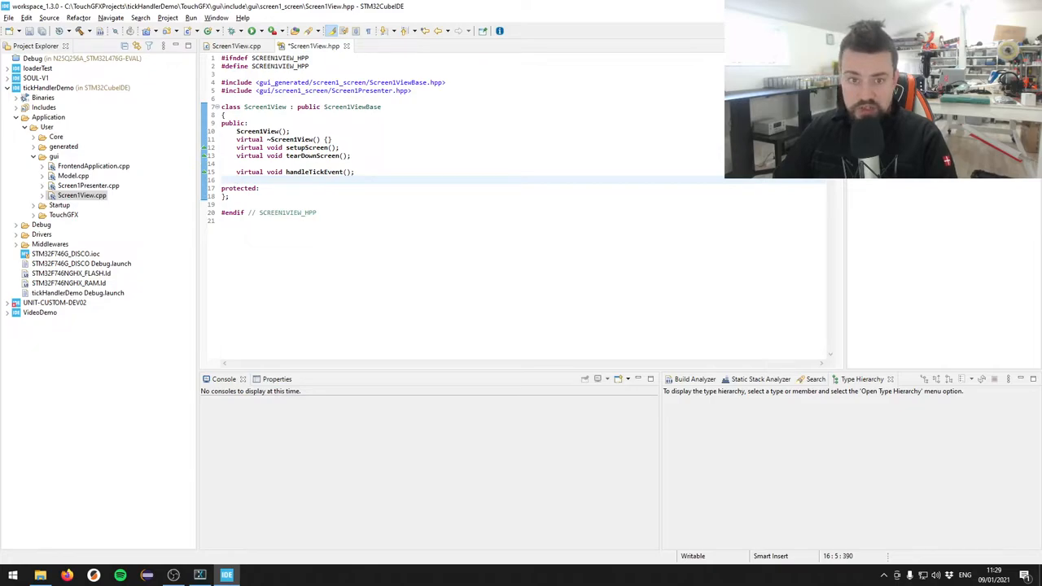
type("in")
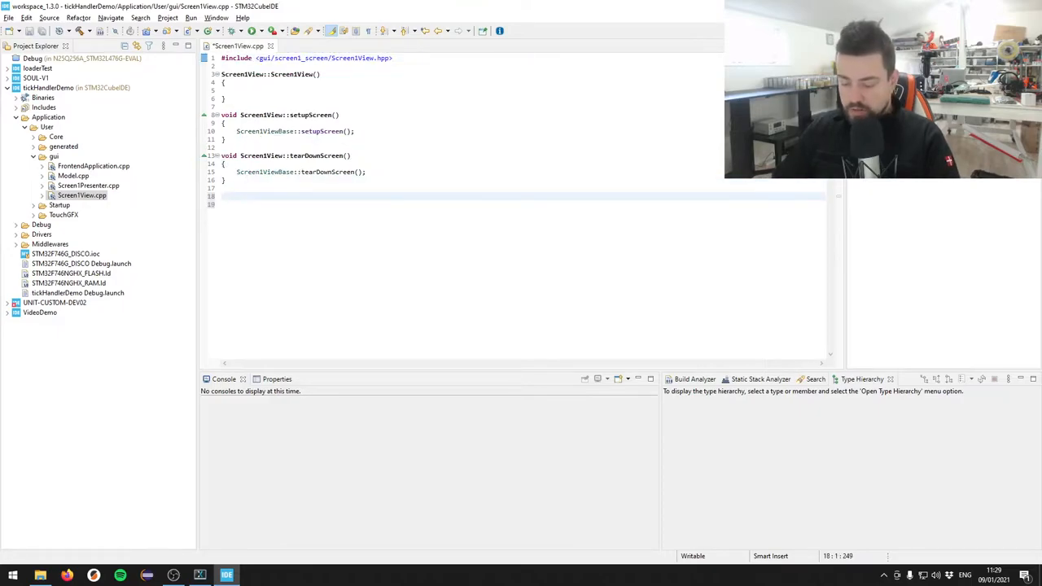
Step: Define Screen1View::handleTickEvent calling boxProgress1.setValue(tickCounter), rebuilding the index for autocompletion
type("void Screen1View::handleTickEvent(")
left_click(522, 204)
type("{")
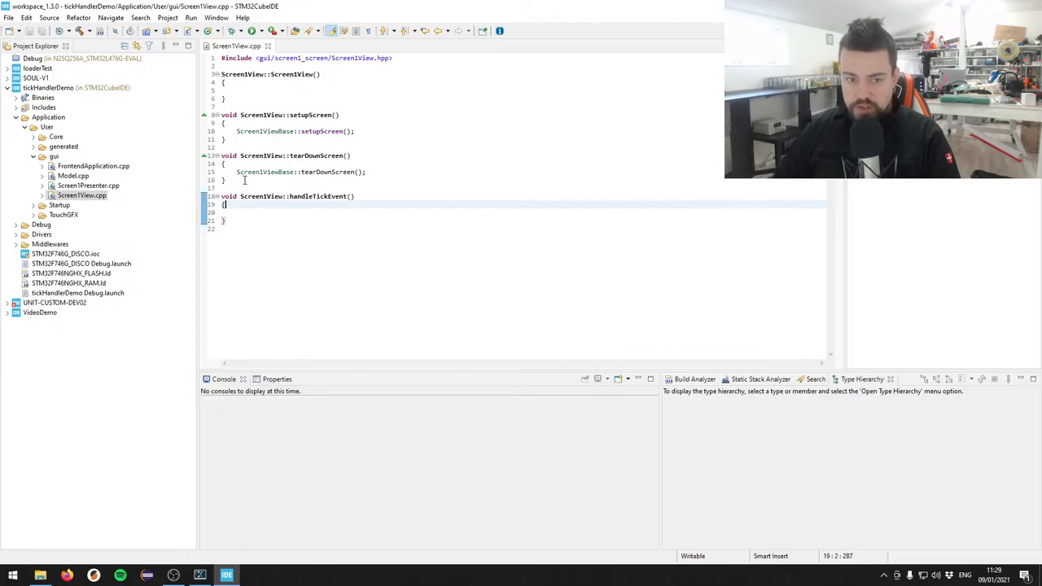
type("boxPr")
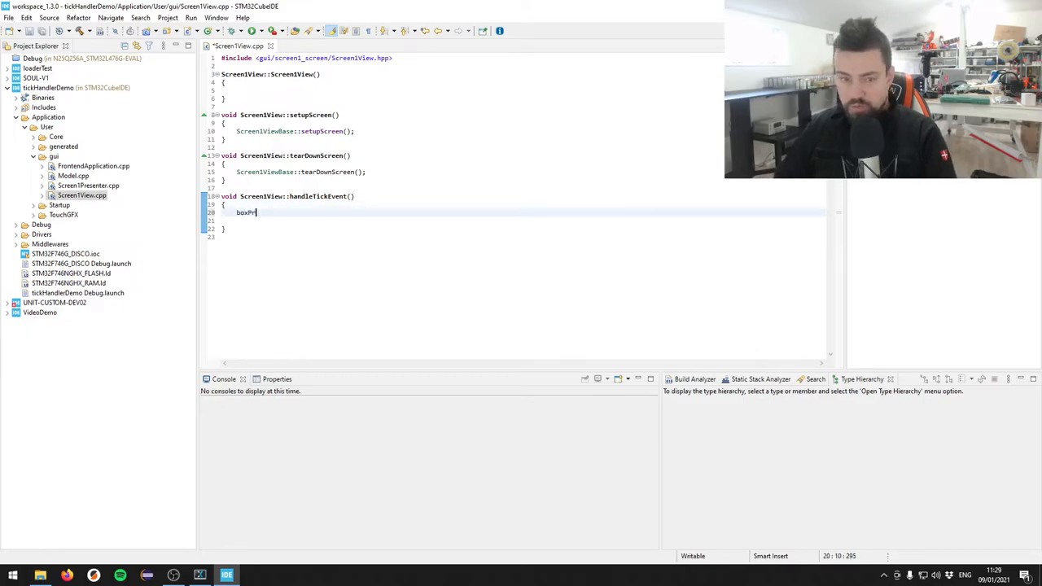
type("BoxProgress")
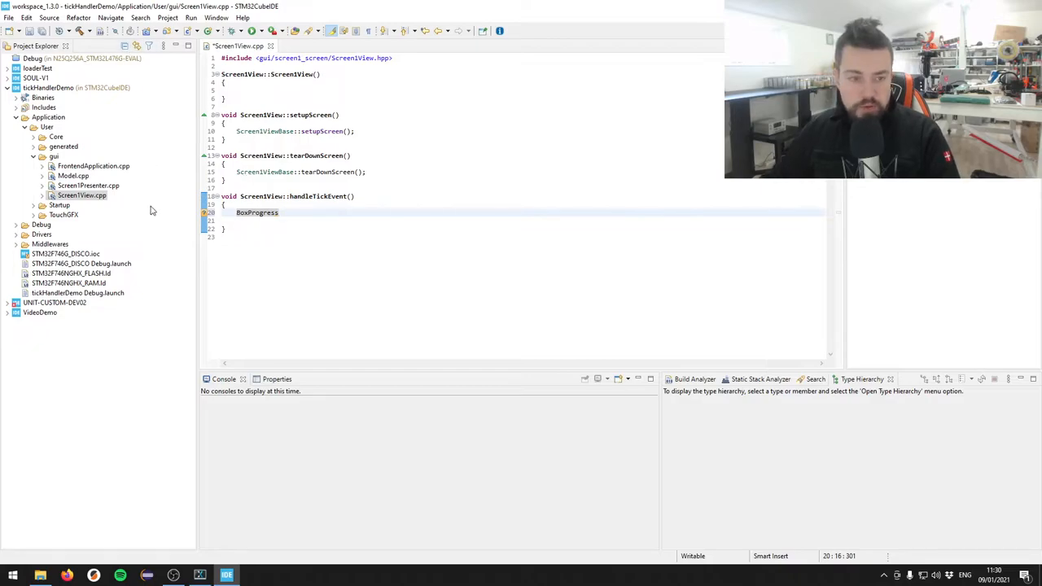
right_click(76, 87)
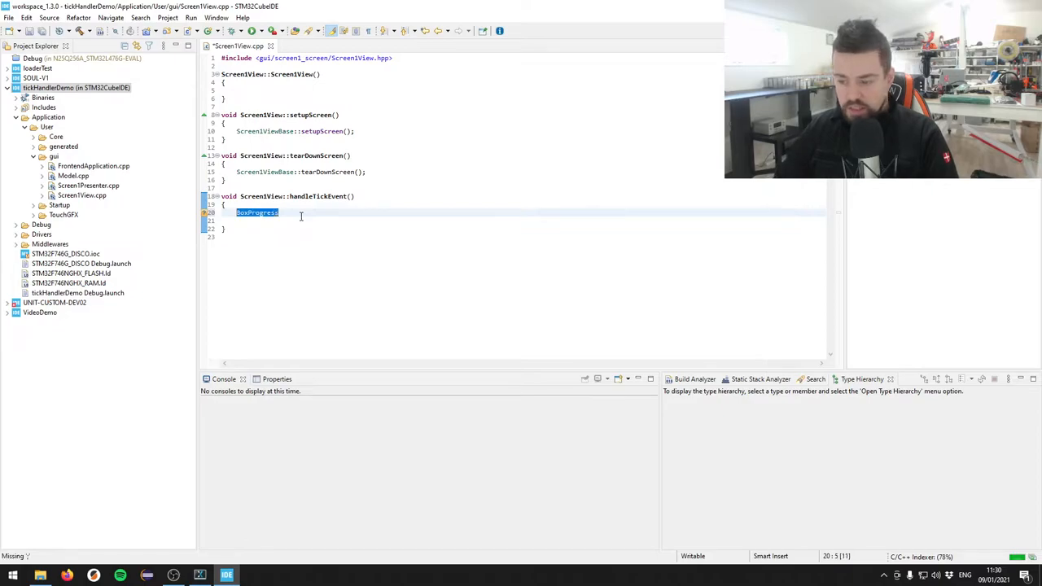
type("bo")
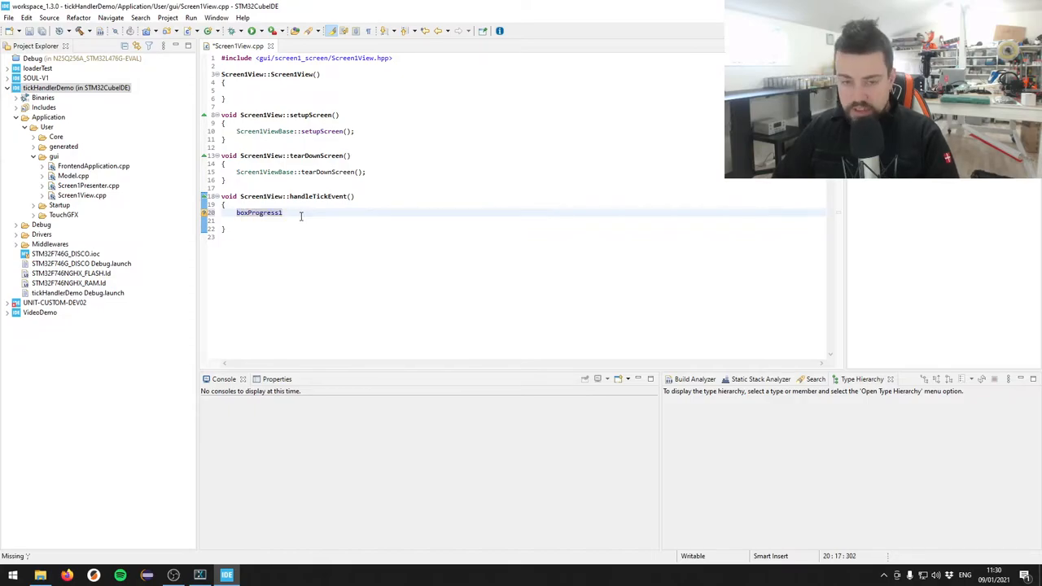
type(".")
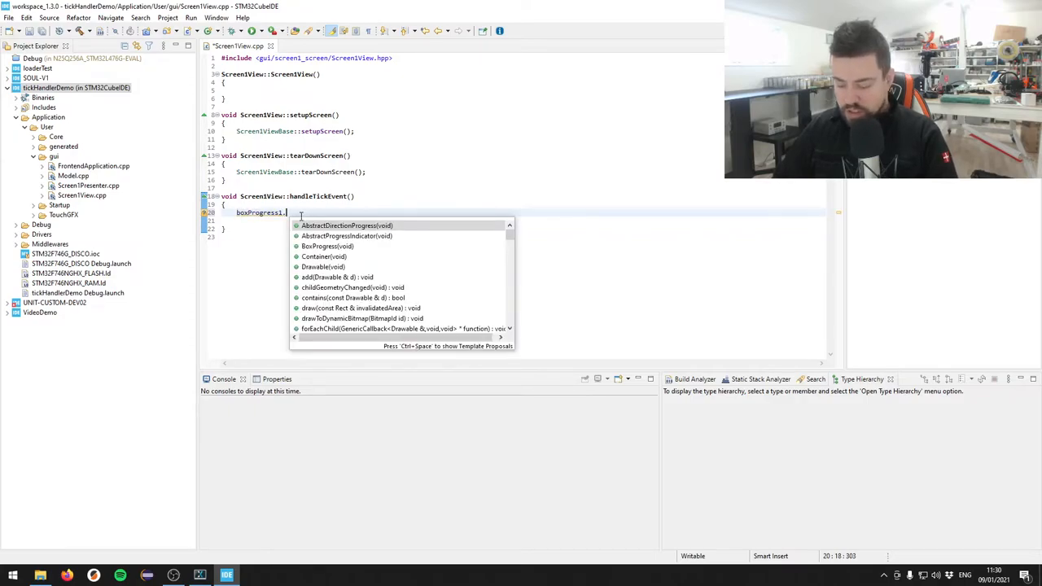
type("setValue(tickCounter);")
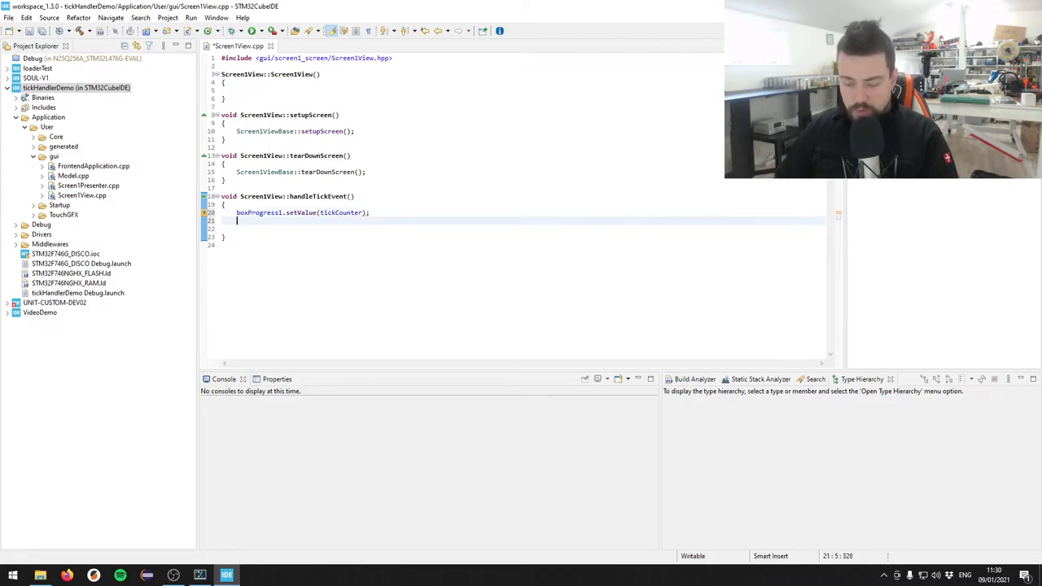
Step: Invalidate boxProgress1, increment tickCounter, and reset it to 0 after 100
type("boxProgress1.")
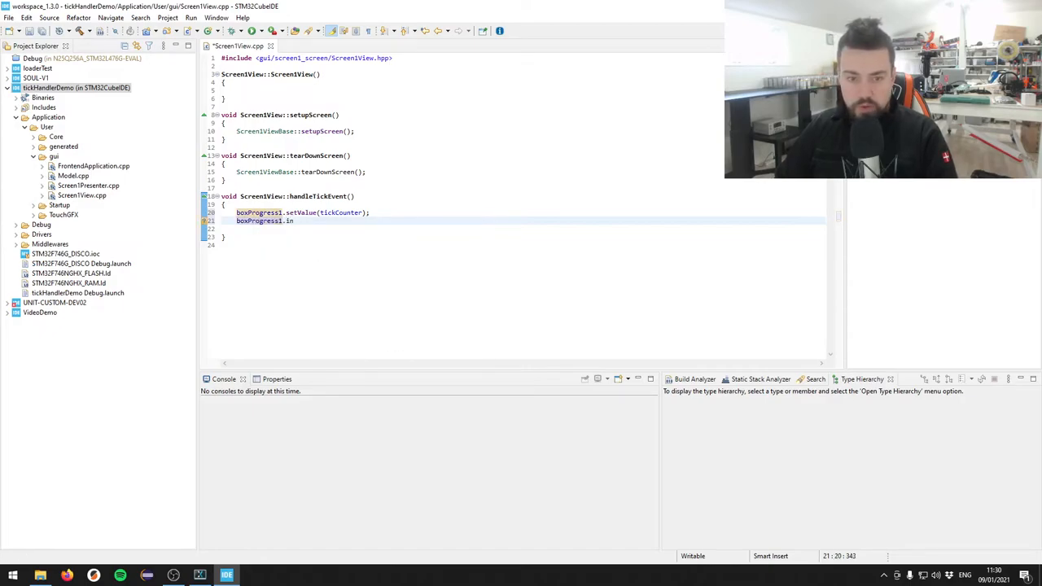
type("invalidate();")
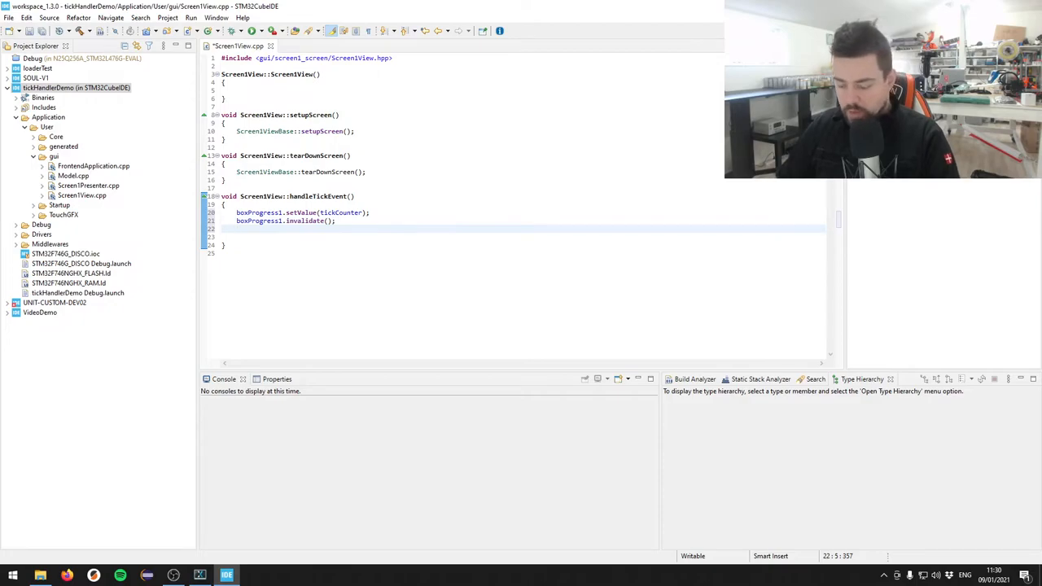
type("tickCounter++;")
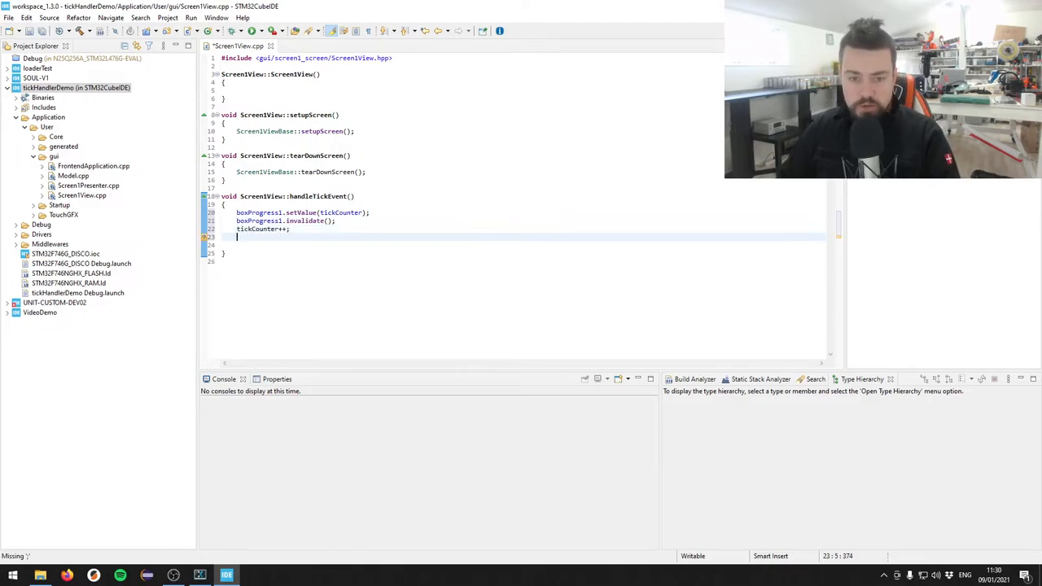
type("if()")
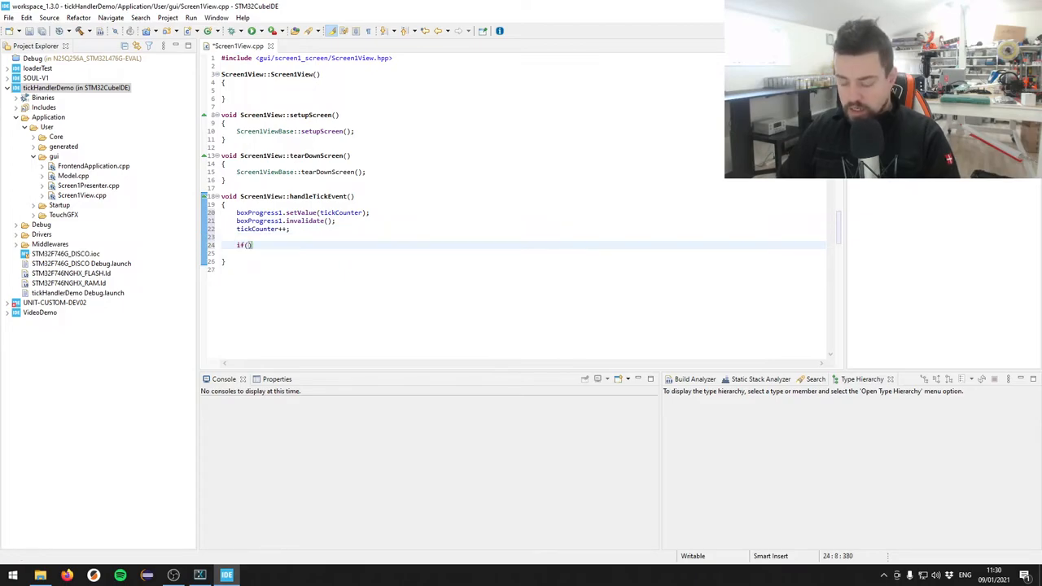
type("tick")
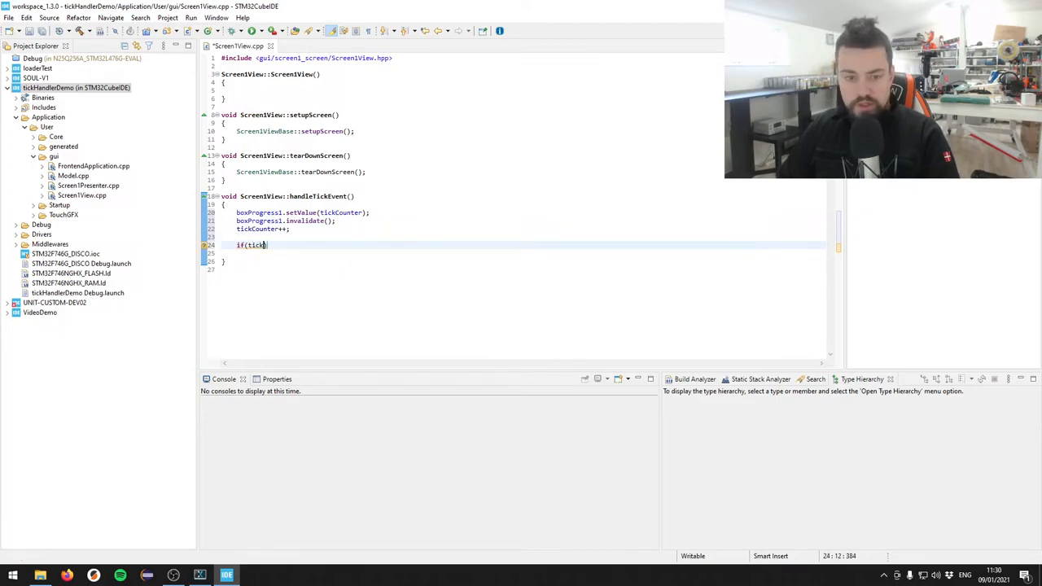
type("Counter>100")
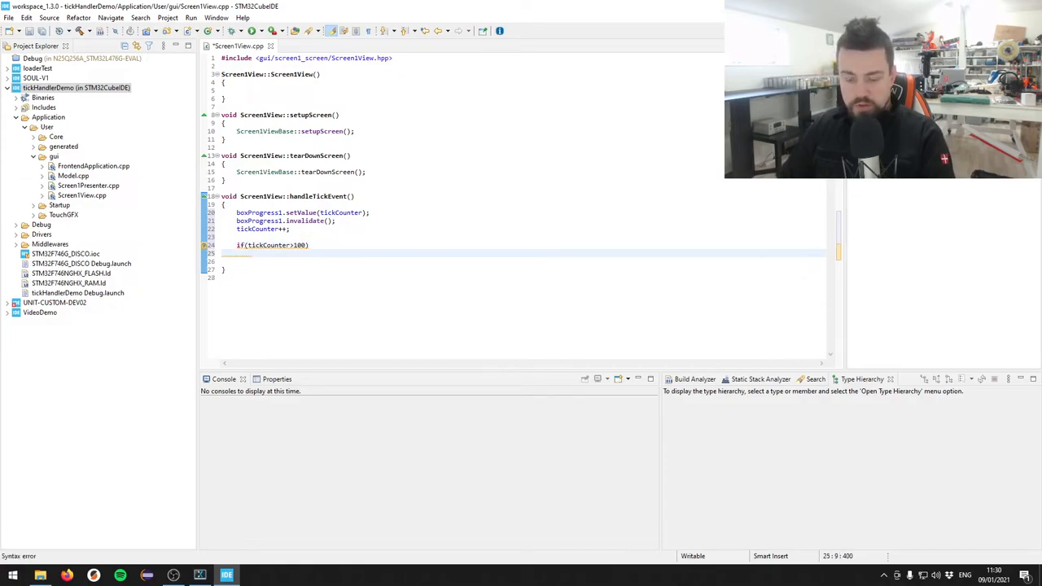
type("tickCounter")
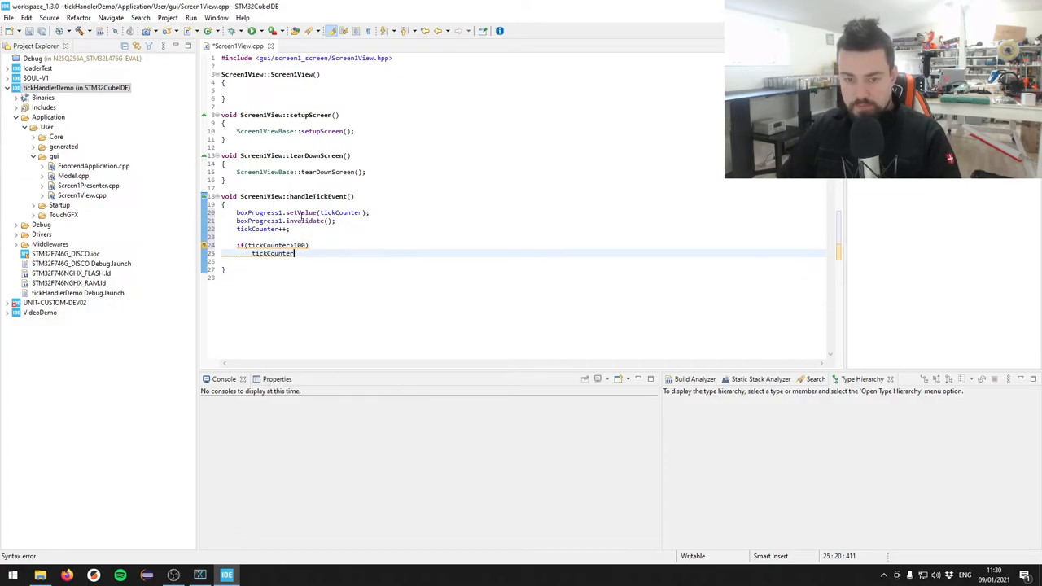
type("=0;")
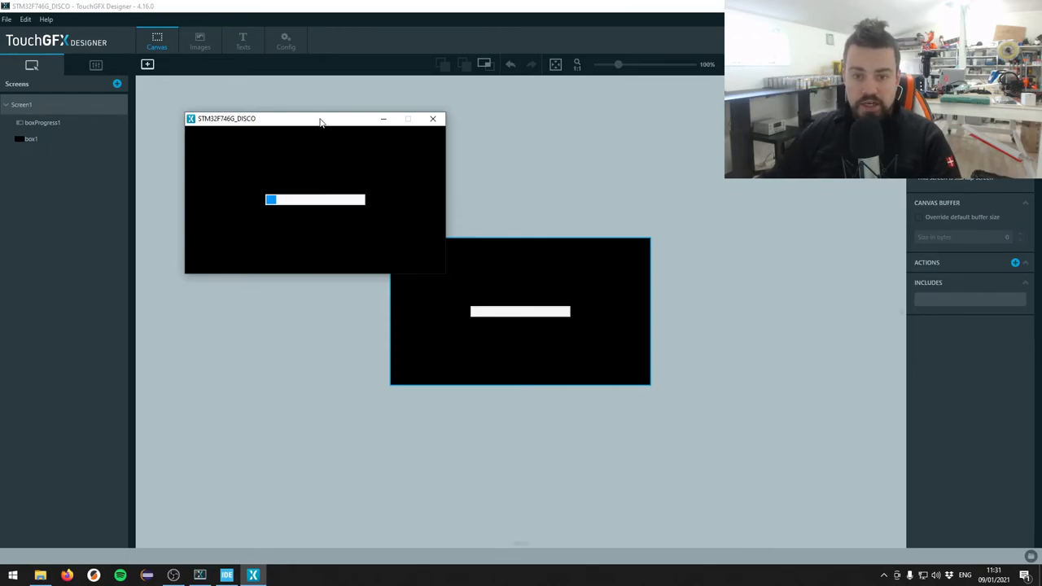
Step: Move the running simulator window to watch the progress bar fill with blue
left_click_drag(319, 118, 298, 117)
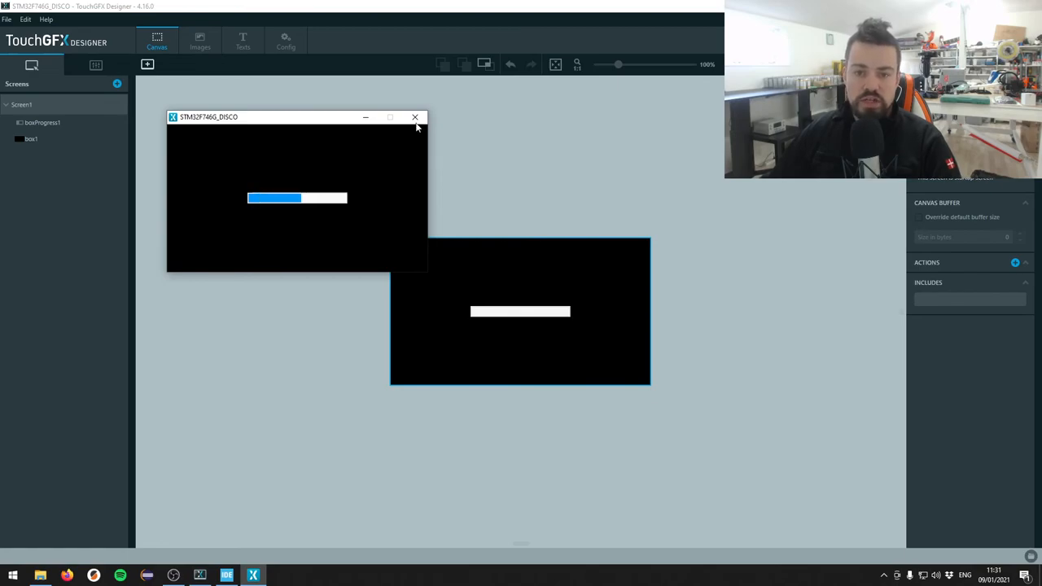
mouse_move(410, 159)
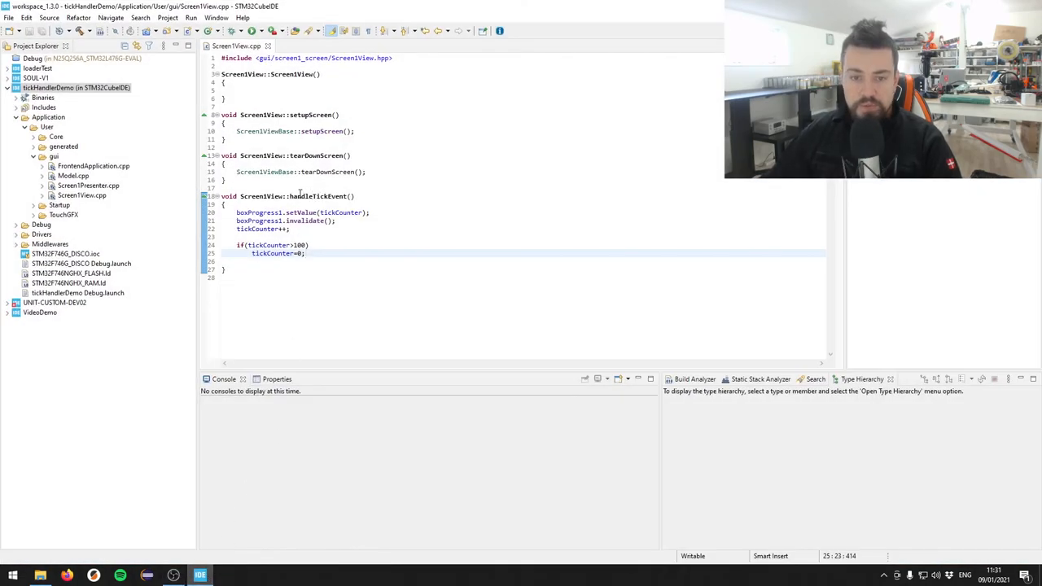
double_click(259, 197)
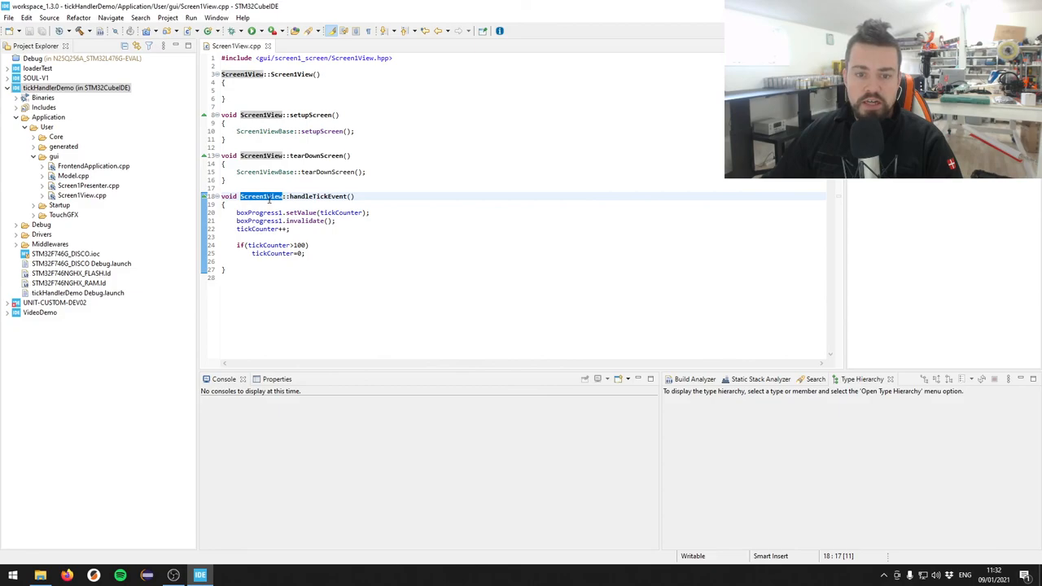
mouse_move(400, 232)
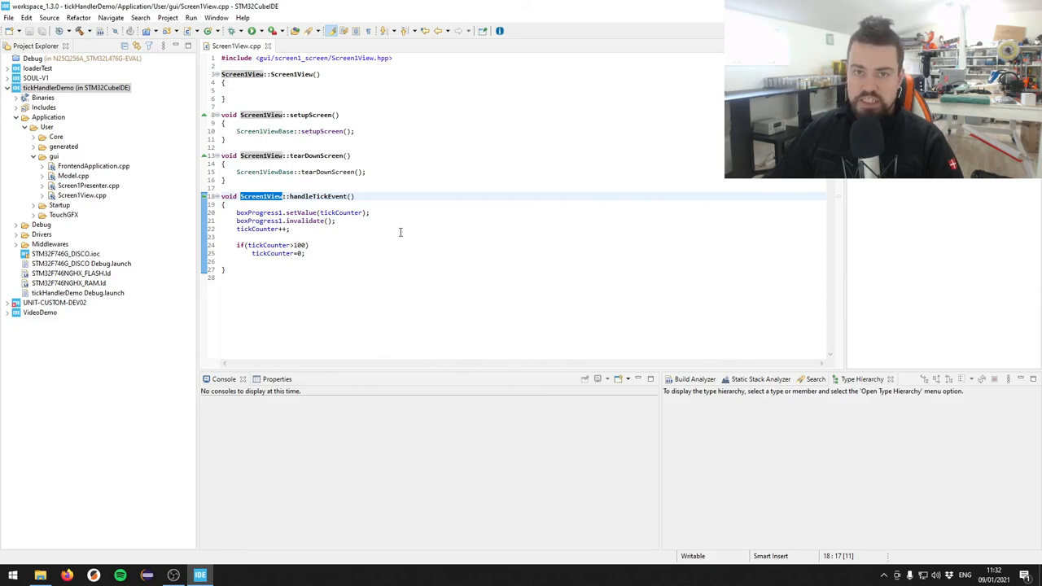